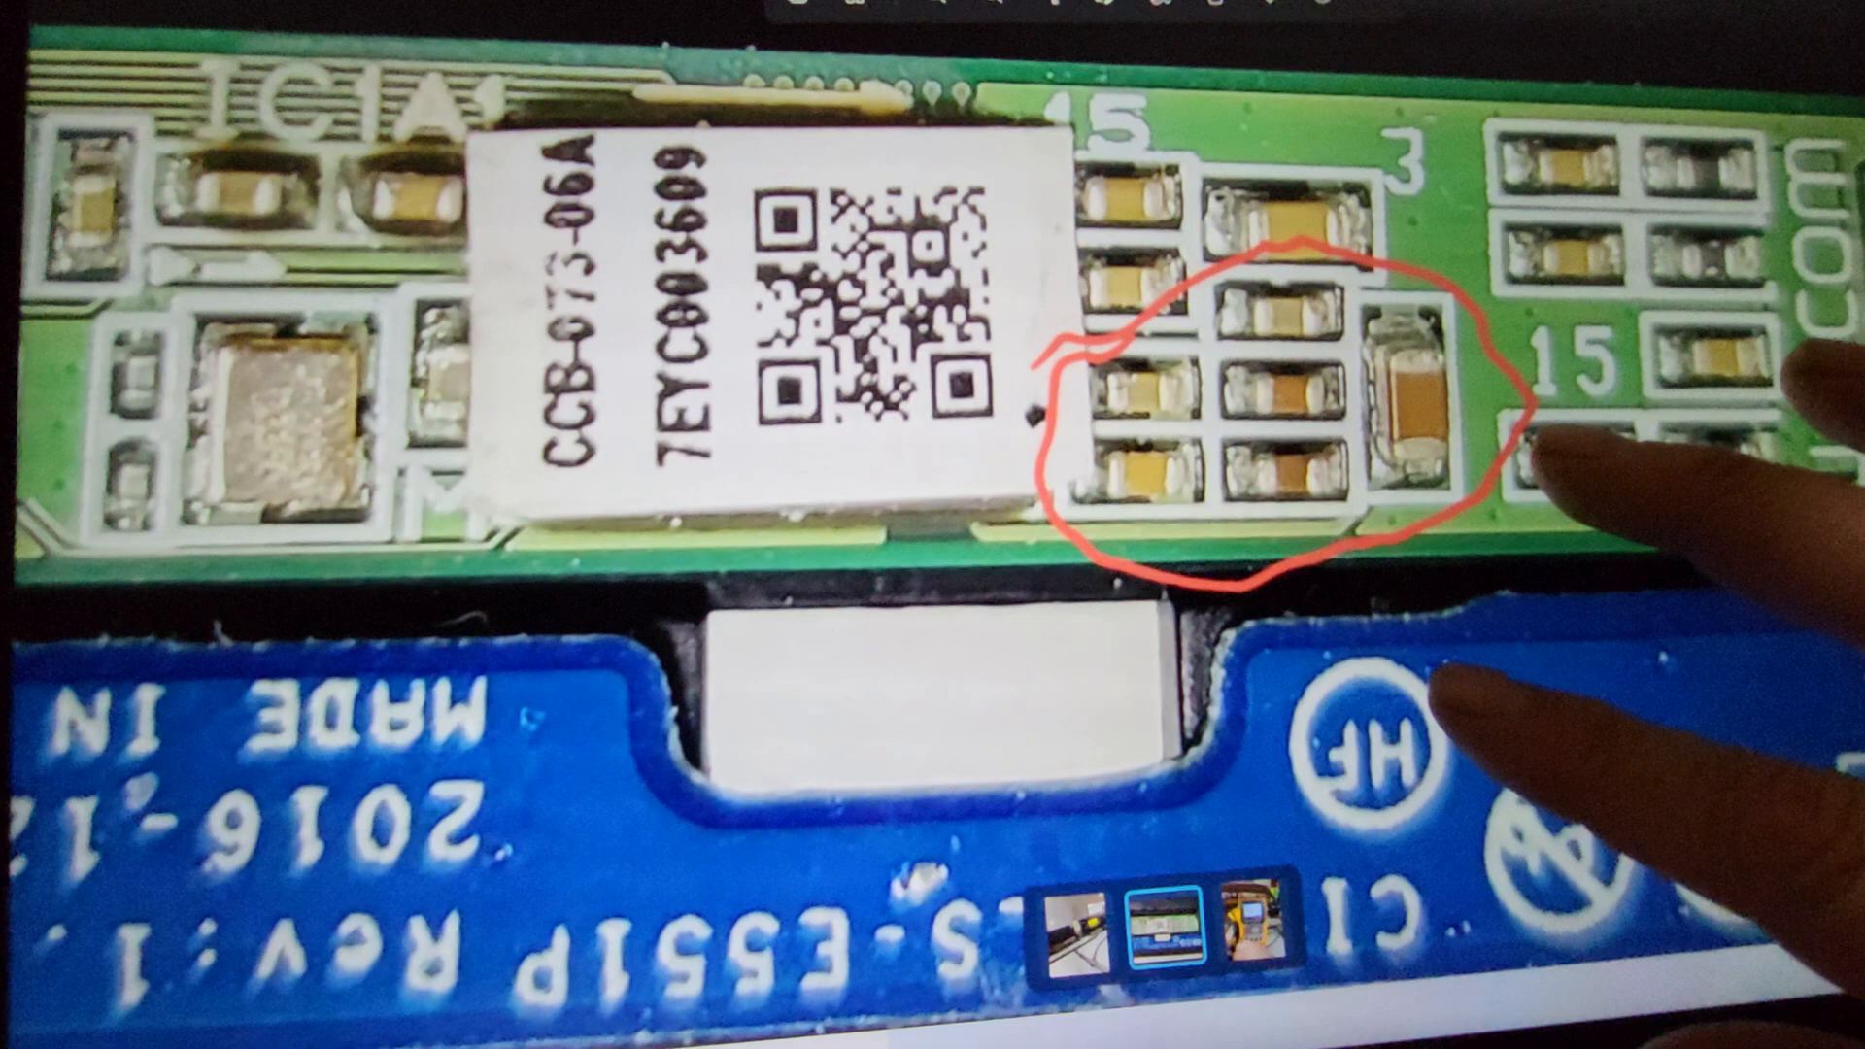
Bring up the context menu with Copy, Resize, Share and Open with for the circuit board photo
right_click(1249, 523)
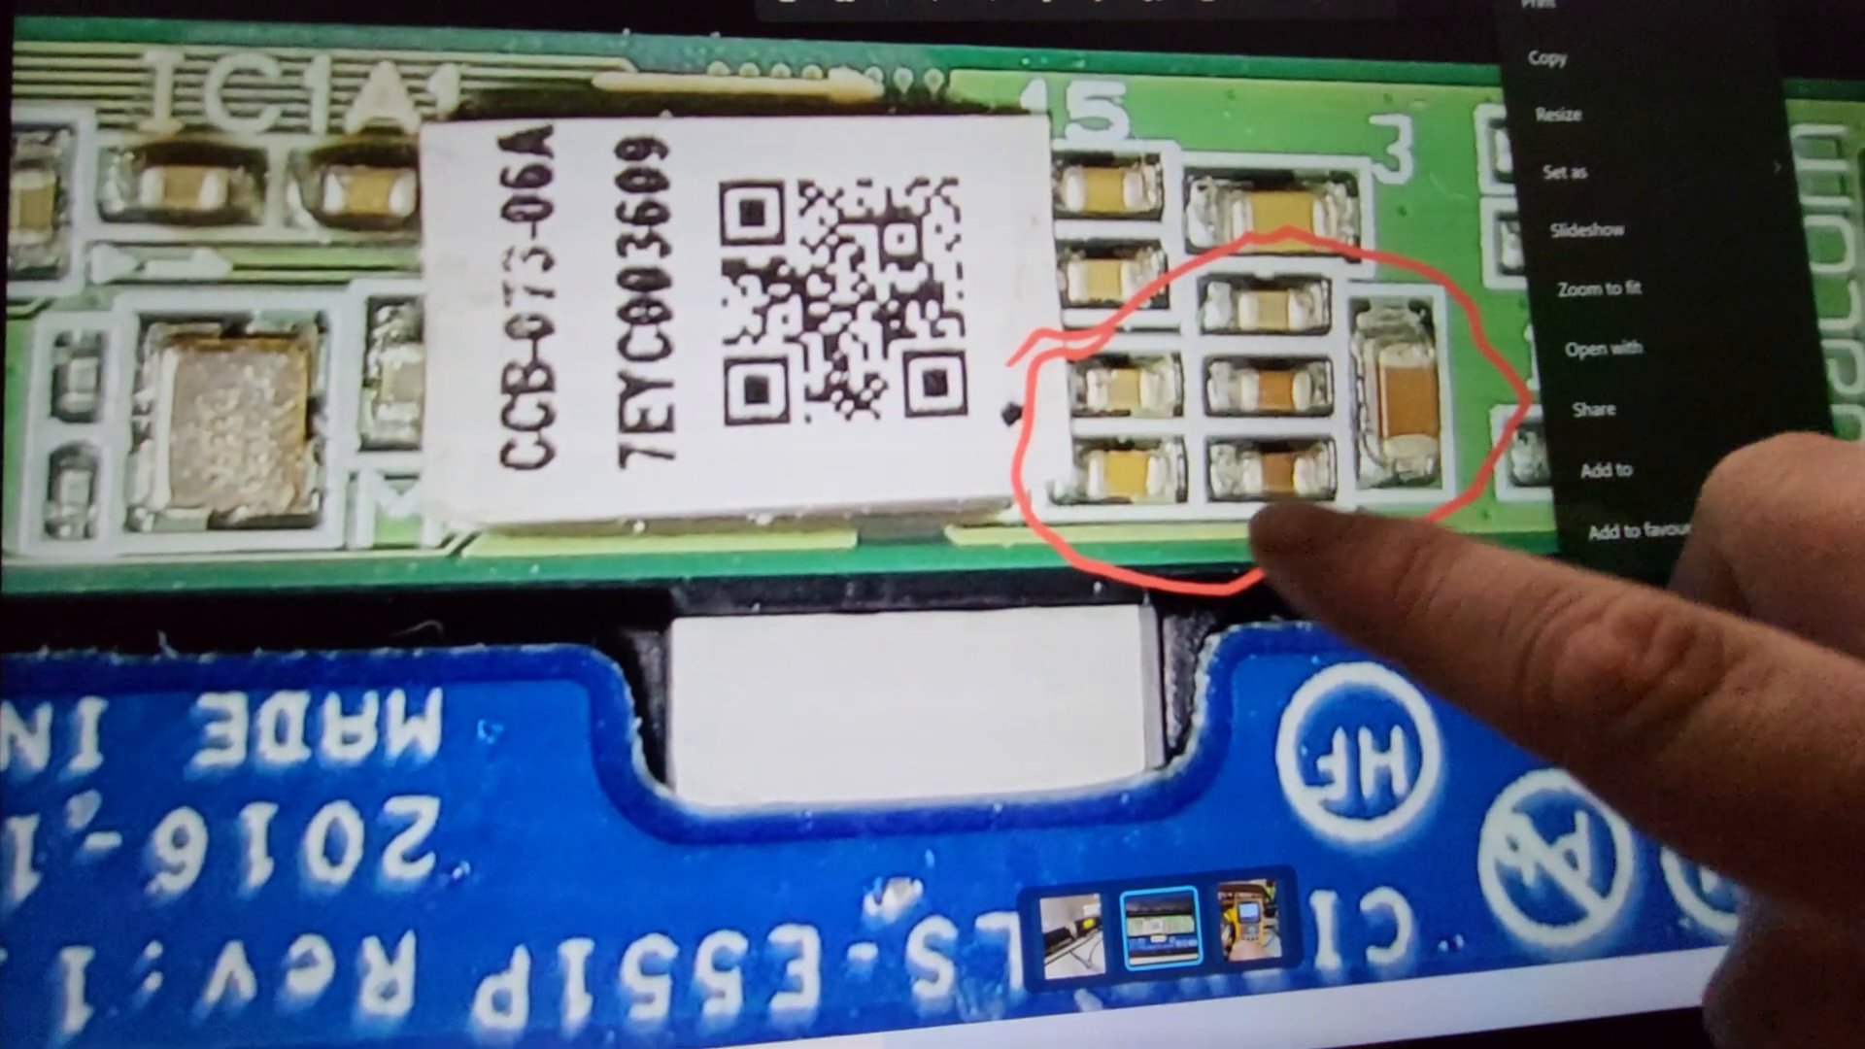